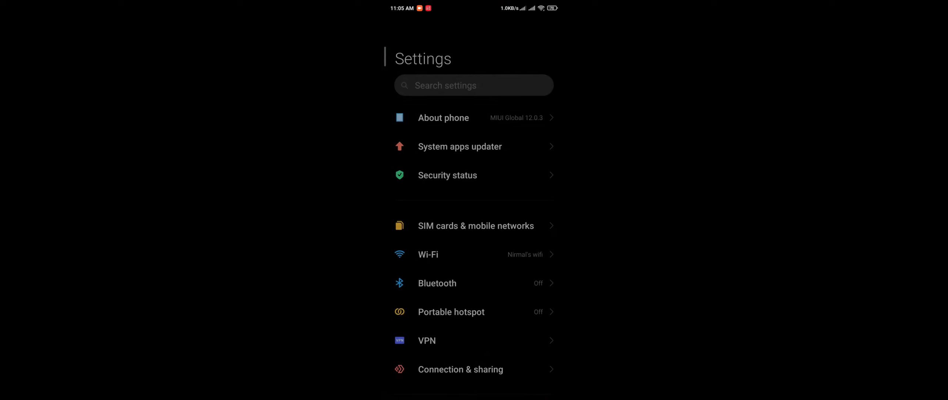
- View the phone's software version details and the Wi-Fi networks list, returning to main Settings each time
left_click(443, 118)
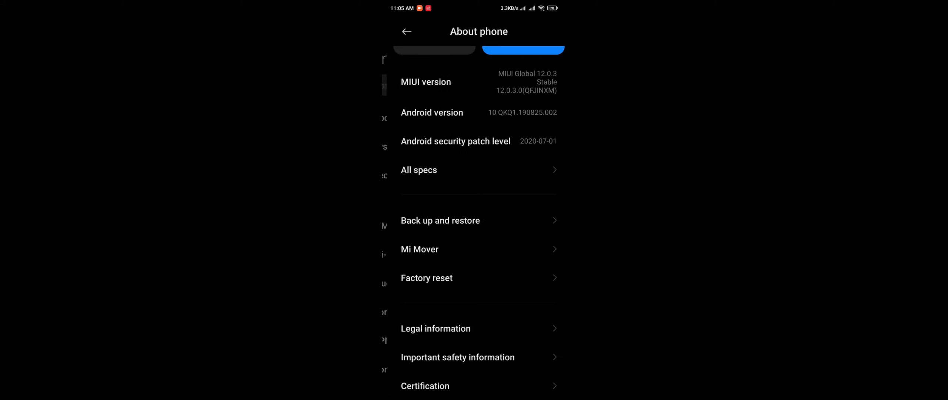
left_click(407, 31)
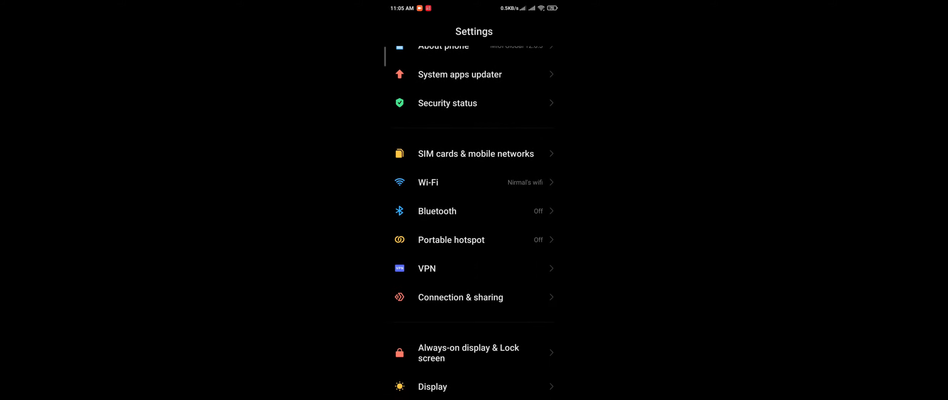
left_click(427, 182)
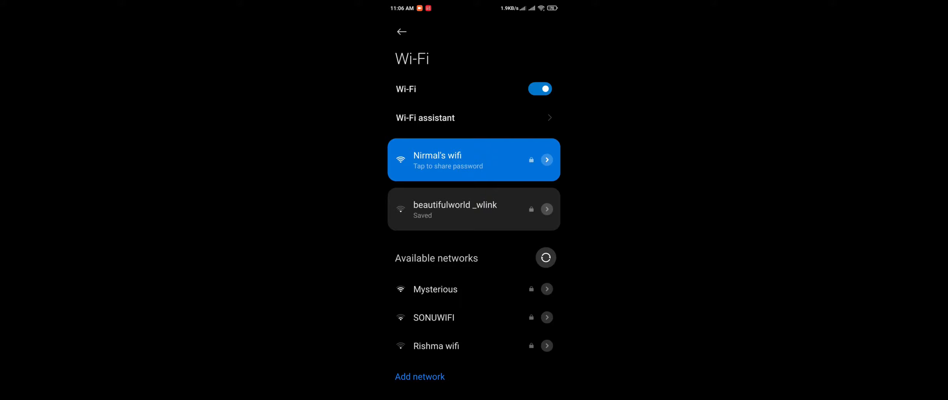
left_click(401, 32)
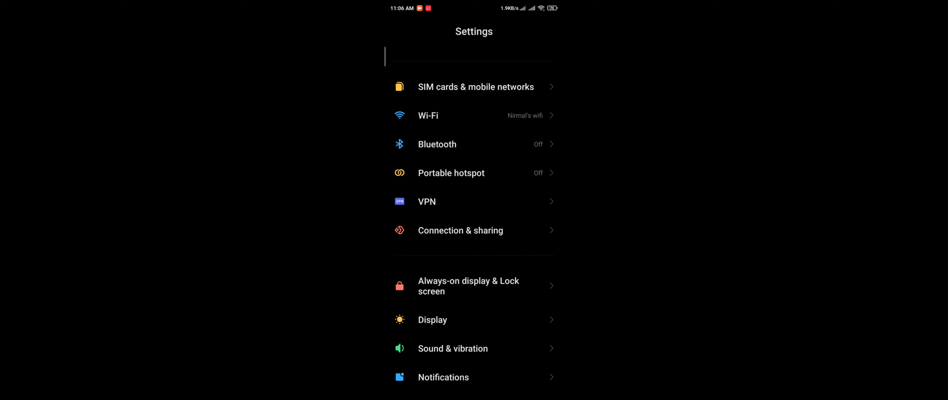
- Reach Dark mode's individual app settings and browse the third-party apps list, all toggled on
scroll("down", 3)
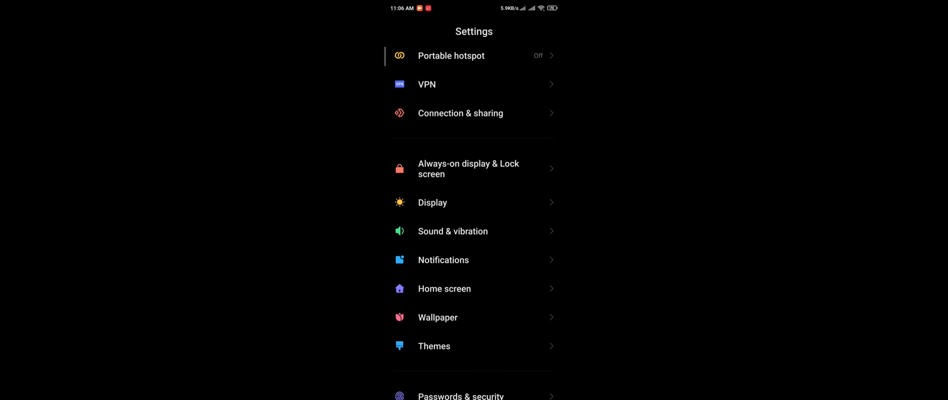
scroll("down", 3)
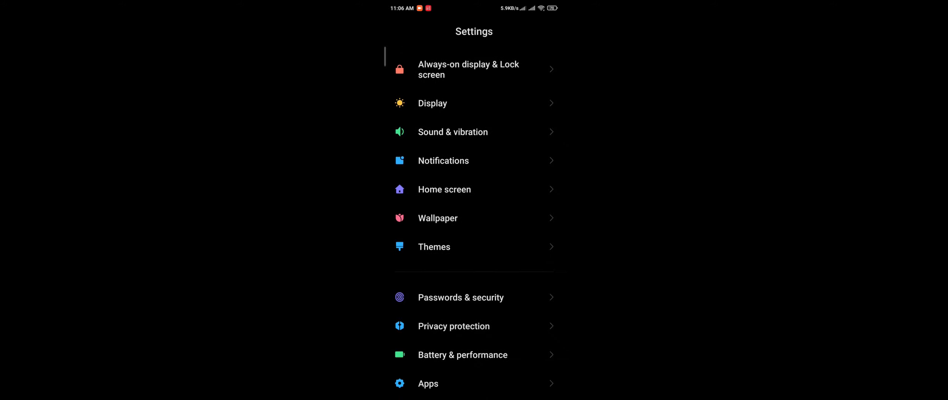
left_click(433, 103)
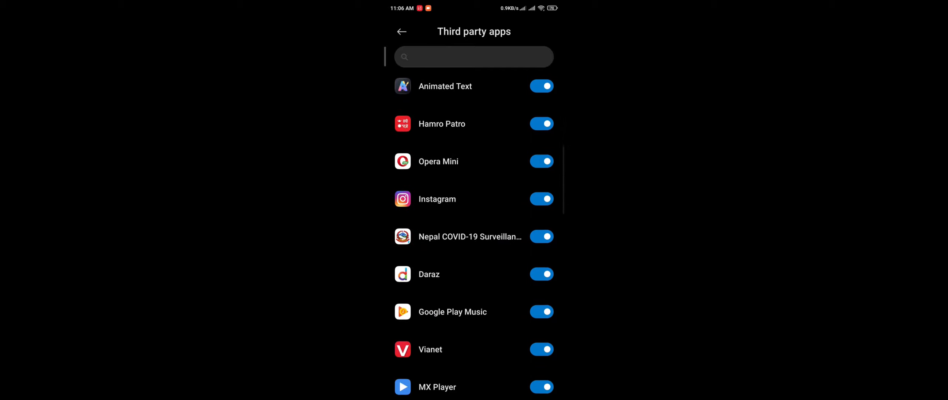
scroll("down", 3)
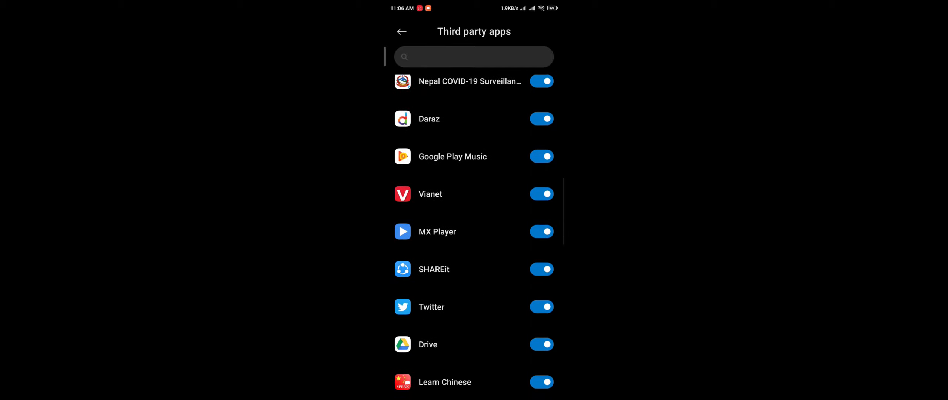
scroll("down", 3)
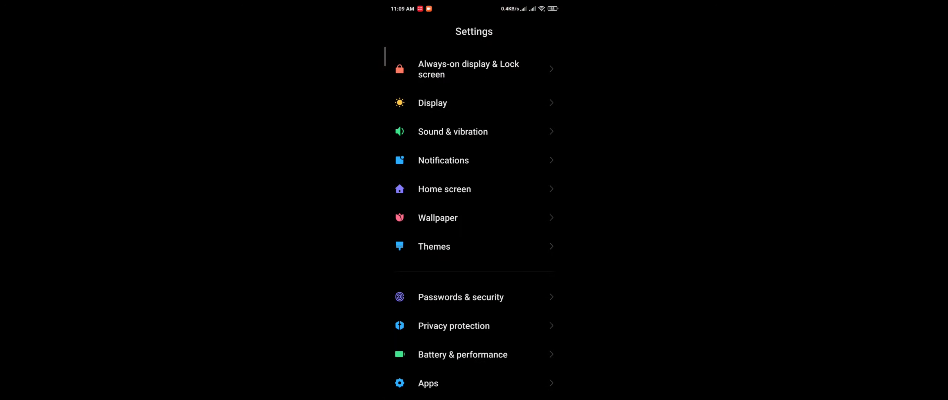
scroll("down", 3)
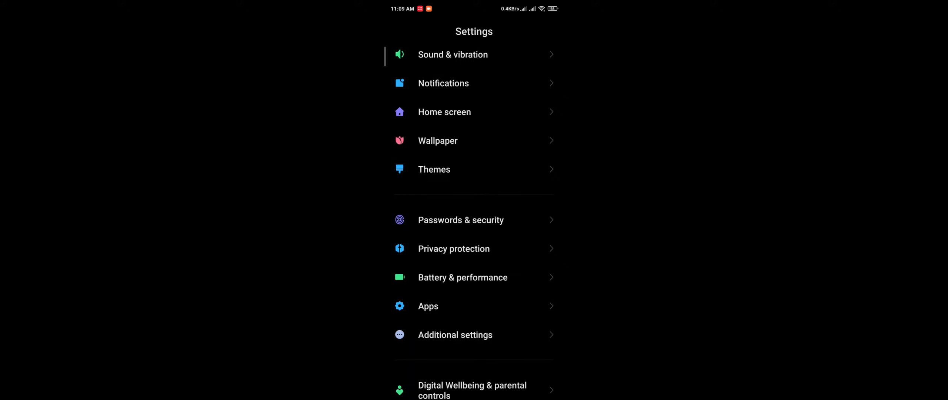
scroll("down", 3)
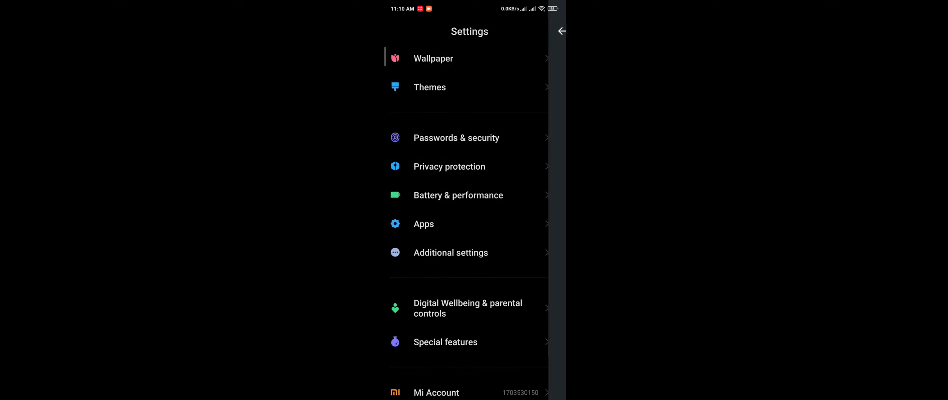
scroll("down", 3)
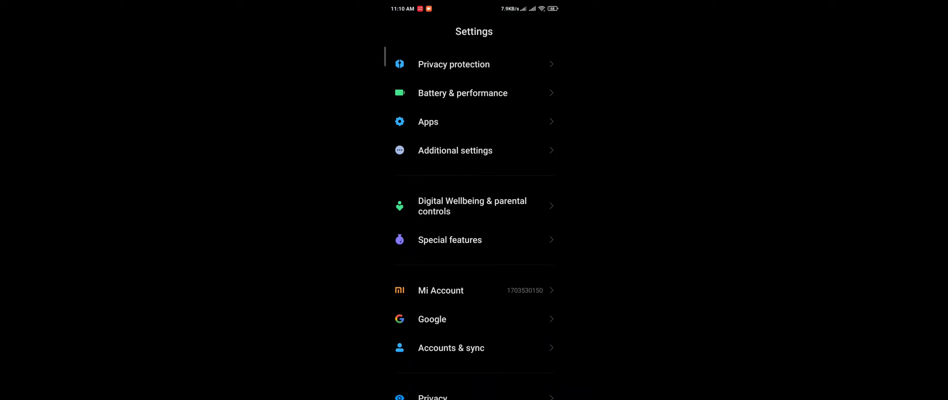